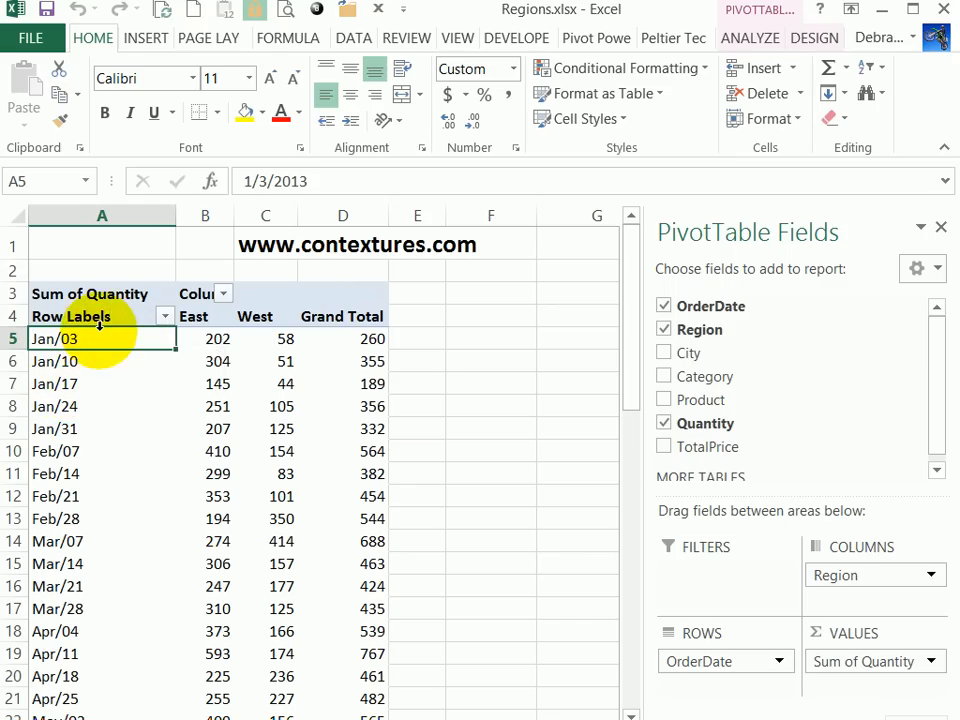
{"action": "mouse_move", "coordinate": [101, 338]}
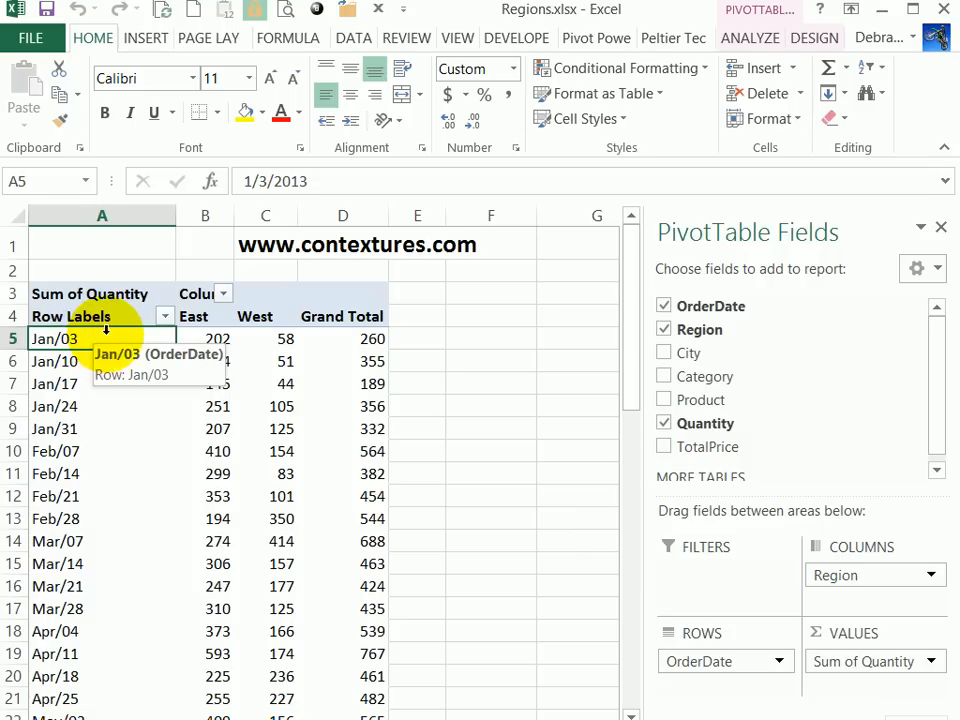
- Group the pivot table's order dates by Months and Years, showing 2013 monthly East/West totals
{"action": "right_click", "coordinate": [54, 338]}
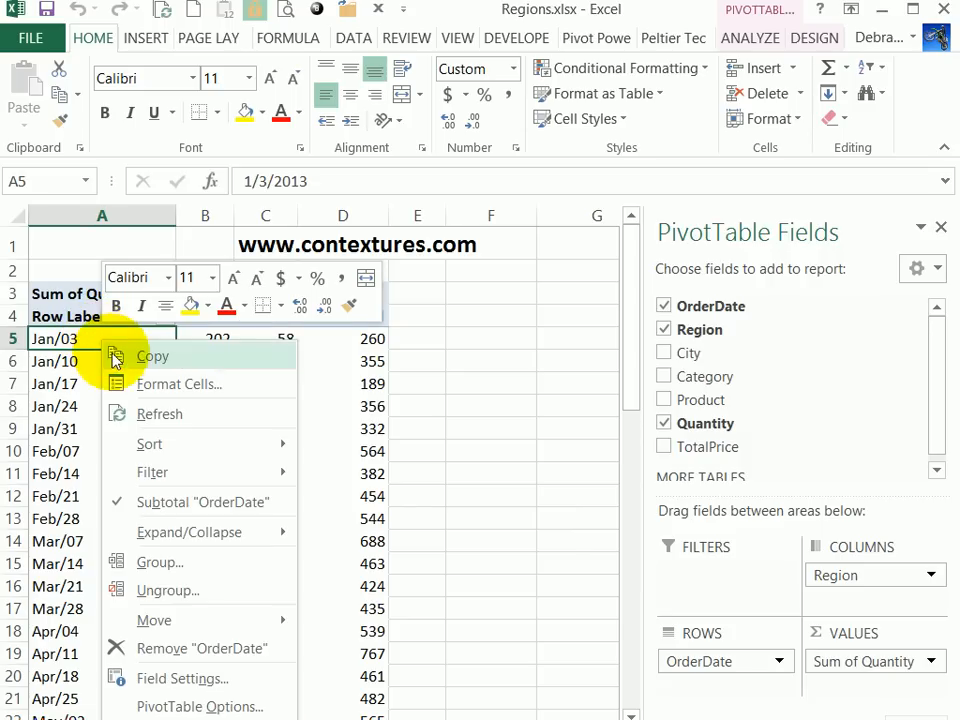
{"action": "left_click", "coordinate": [159, 562]}
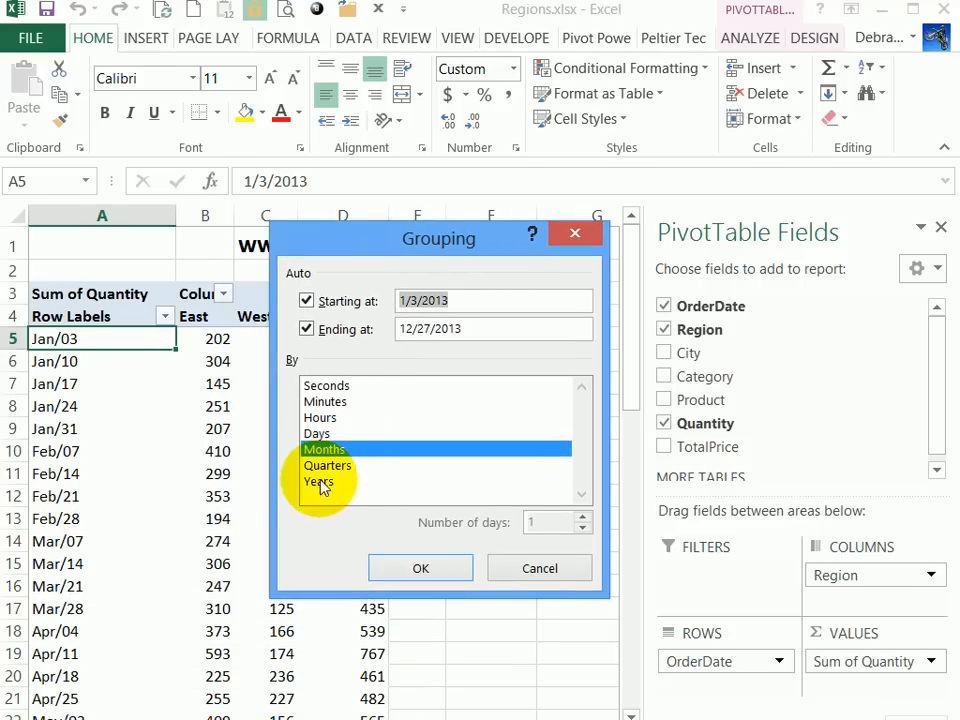
{"action": "left_click", "coordinate": [420, 568]}
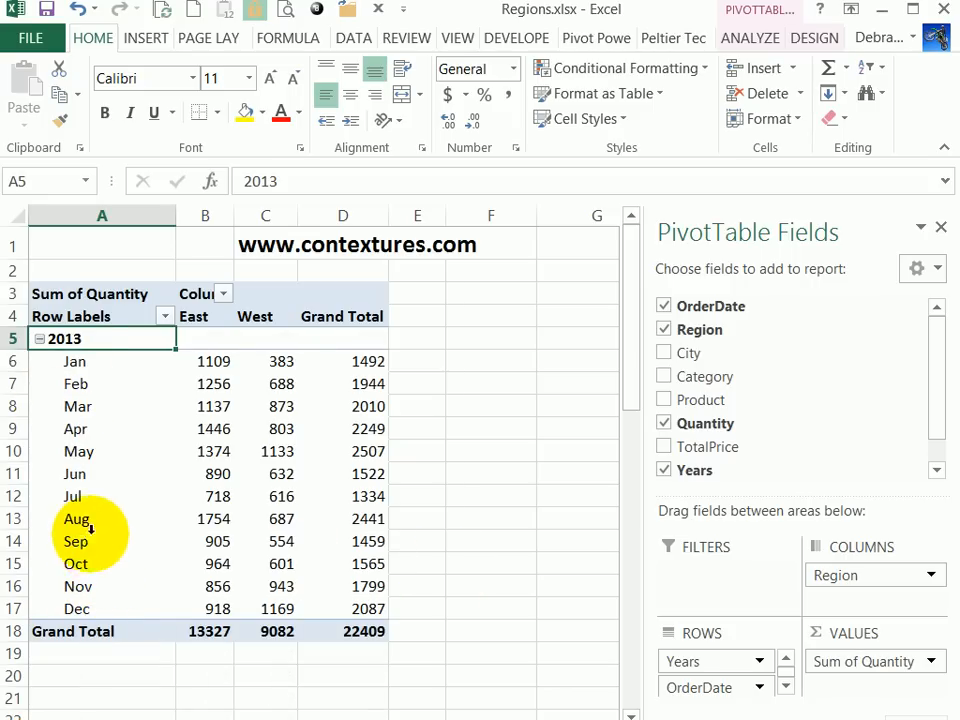
{"action": "mouse_move", "coordinate": [108, 338]}
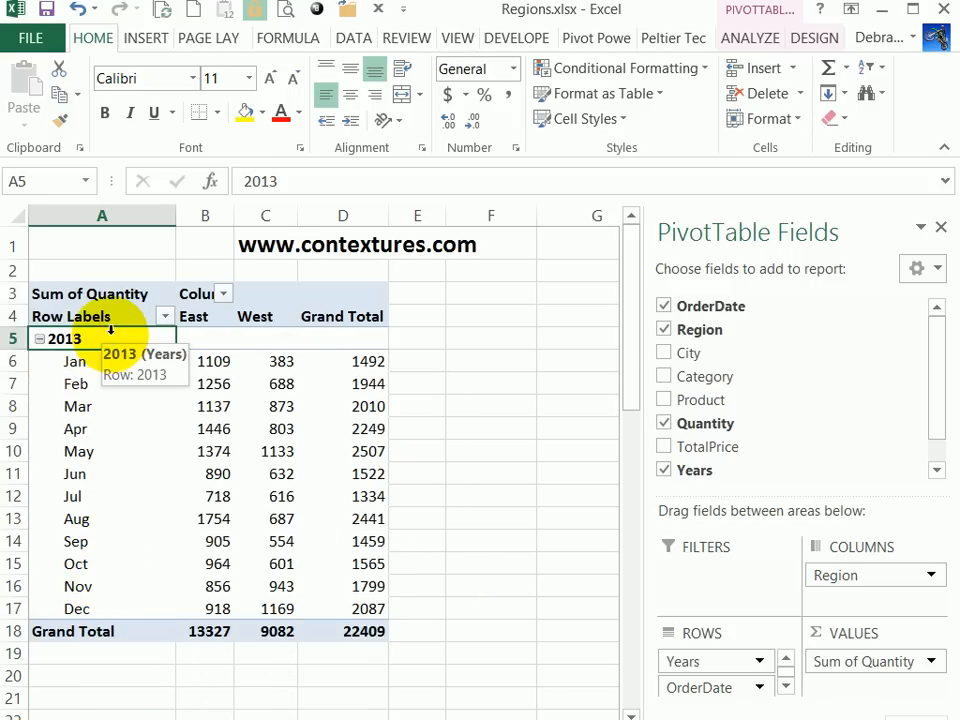
{"action": "mouse_move", "coordinate": [78, 590]}
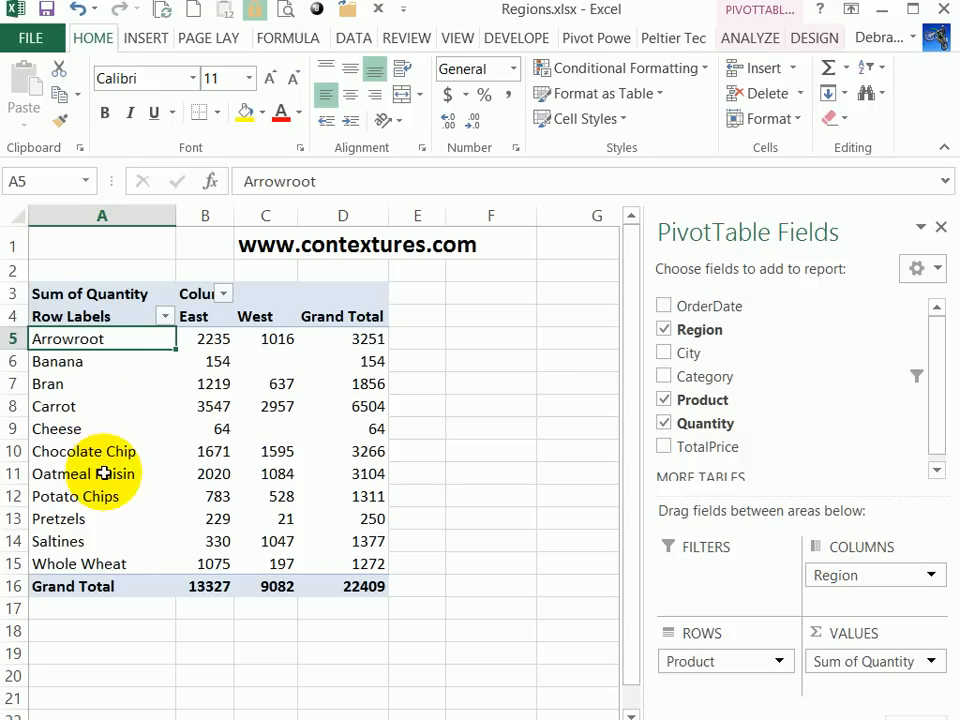
{"action": "mouse_move", "coordinate": [115, 391]}
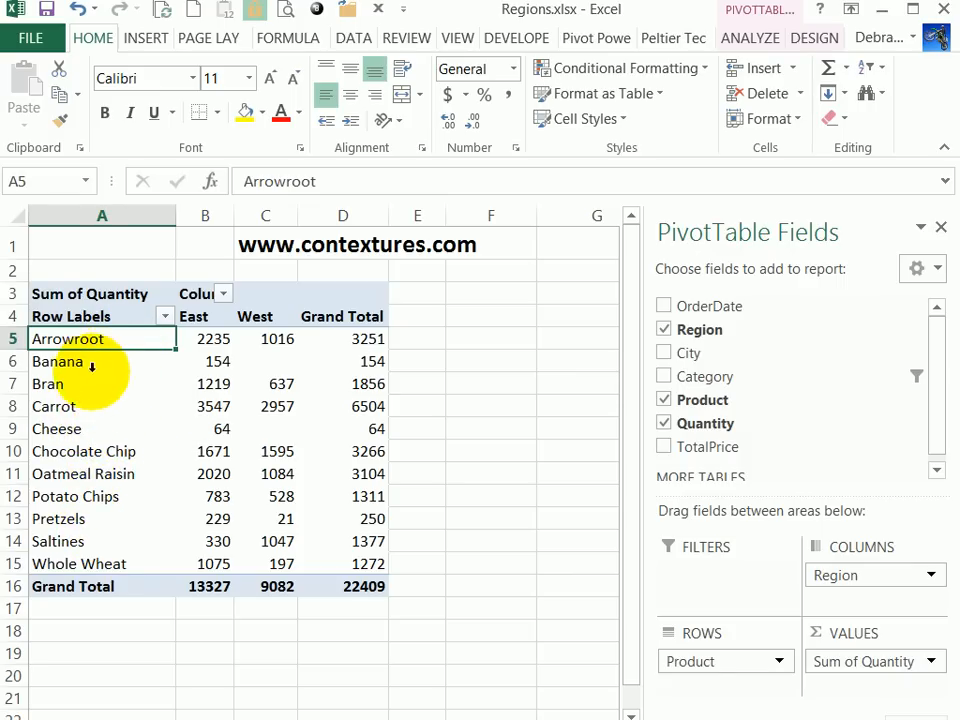
- Try grouping the Product rows and dismiss the 'Cannot group that selection' warning
{"action": "right_click", "coordinate": [68, 338]}
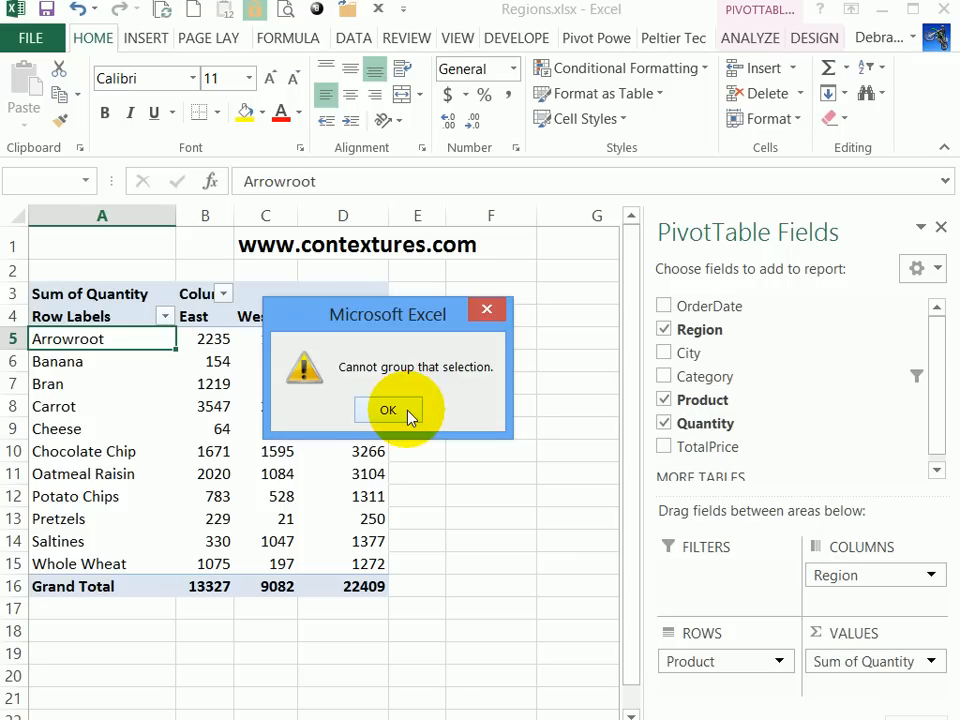
{"action": "left_click", "coordinate": [388, 410]}
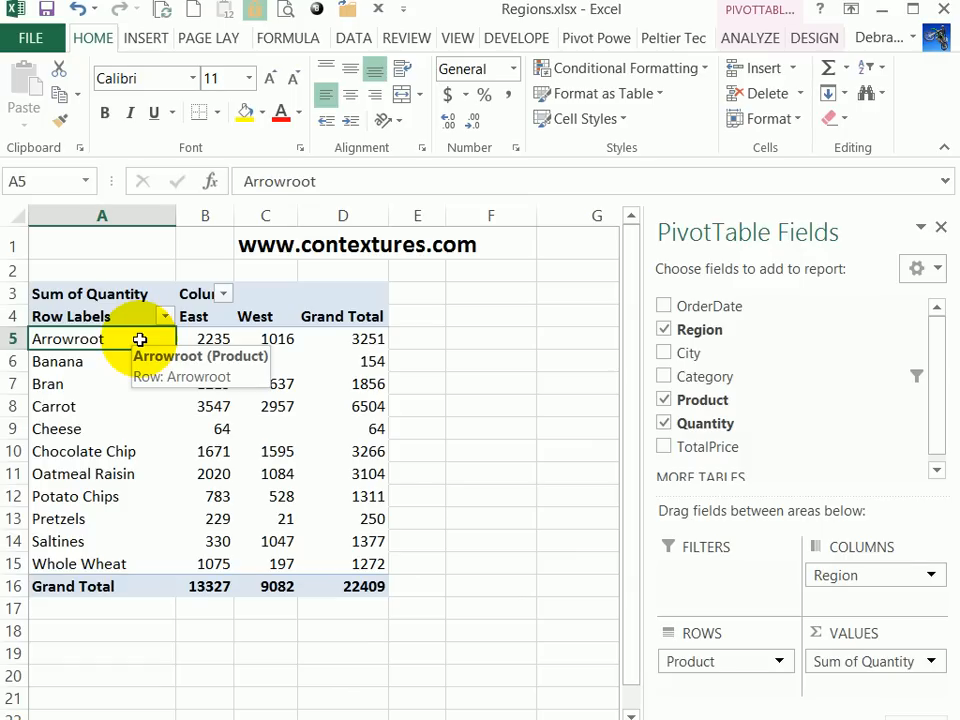
{"action": "mouse_move", "coordinate": [131, 451]}
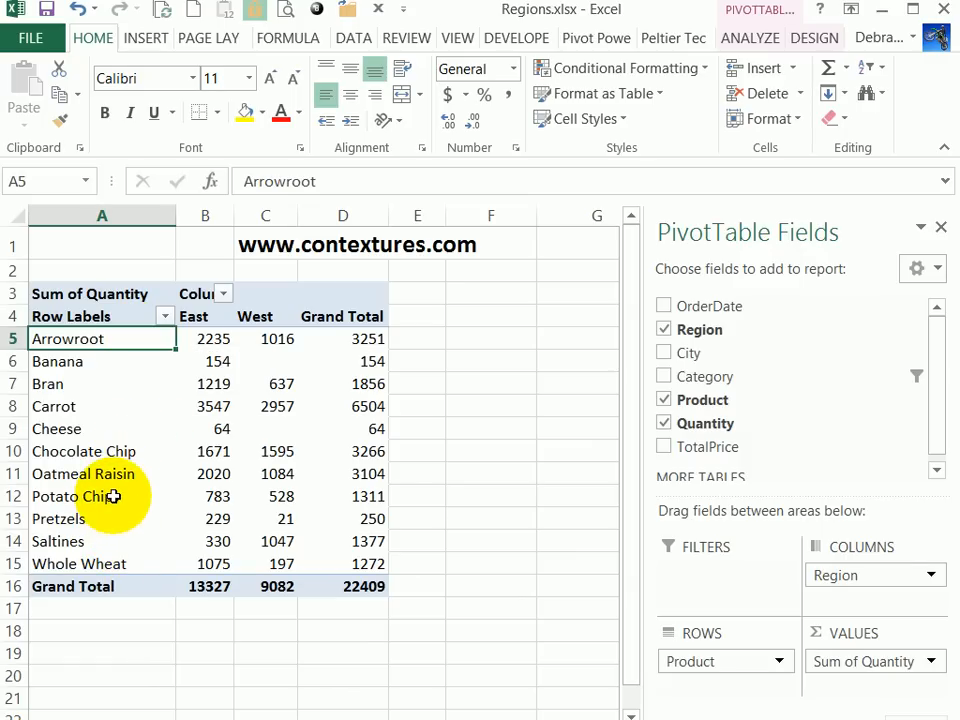
{"action": "mouse_move", "coordinate": [137, 451]}
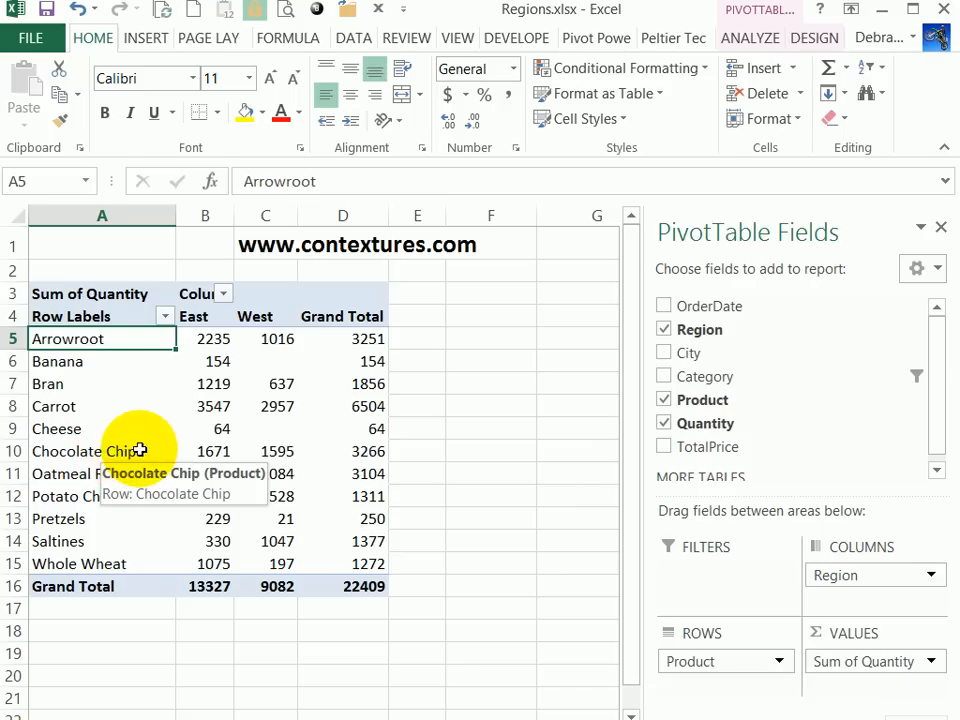
- Group Banana, Chocolate Chip and Potato Chips into Group1 under a new Product2 field
{"action": "left_click", "coordinate": [84, 451]}
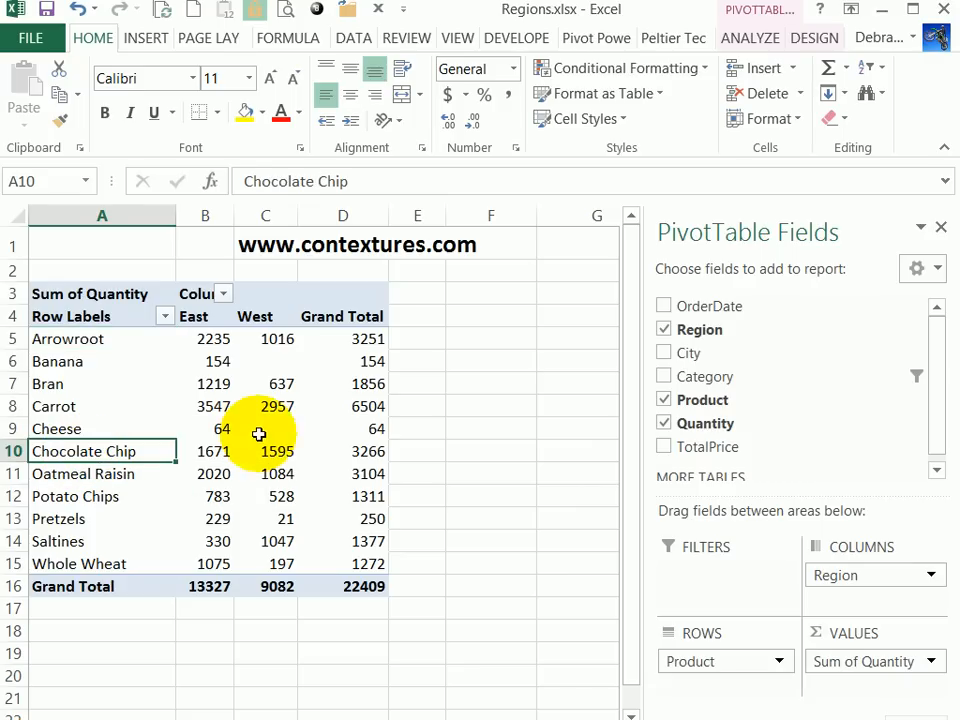
{"action": "mouse_move", "coordinate": [214, 451]}
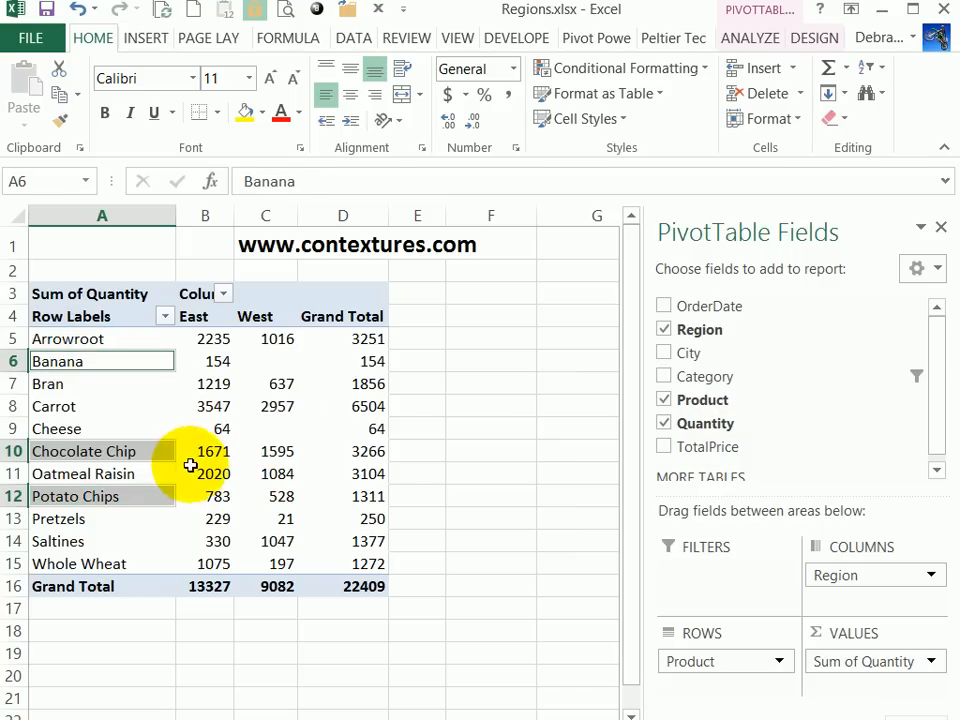
{"action": "mouse_move", "coordinate": [135, 503]}
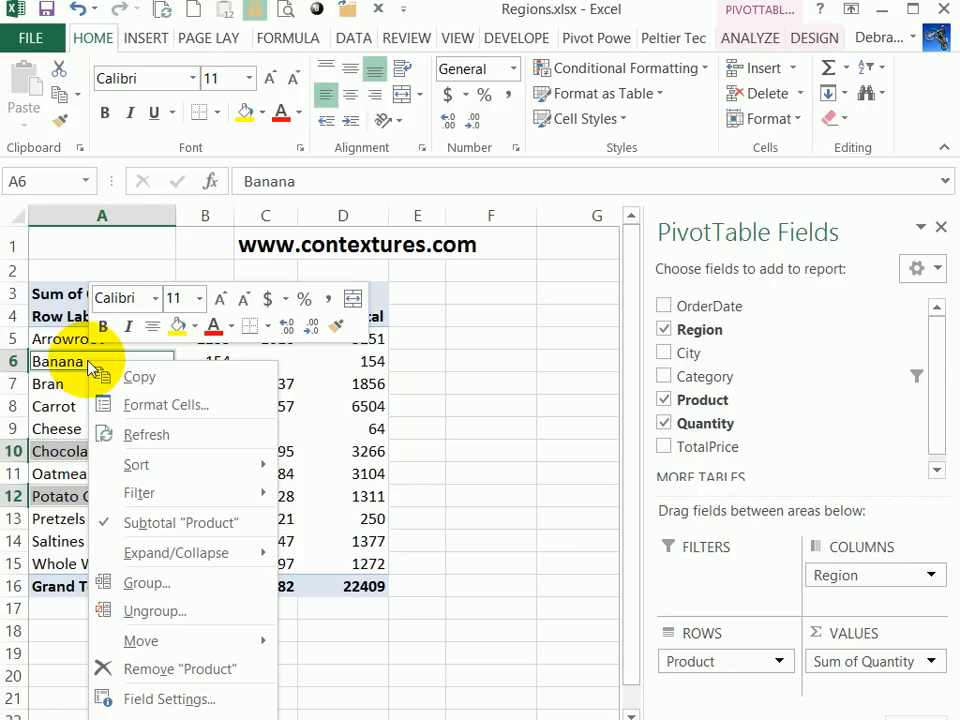
{"action": "mouse_move", "coordinate": [165, 583]}
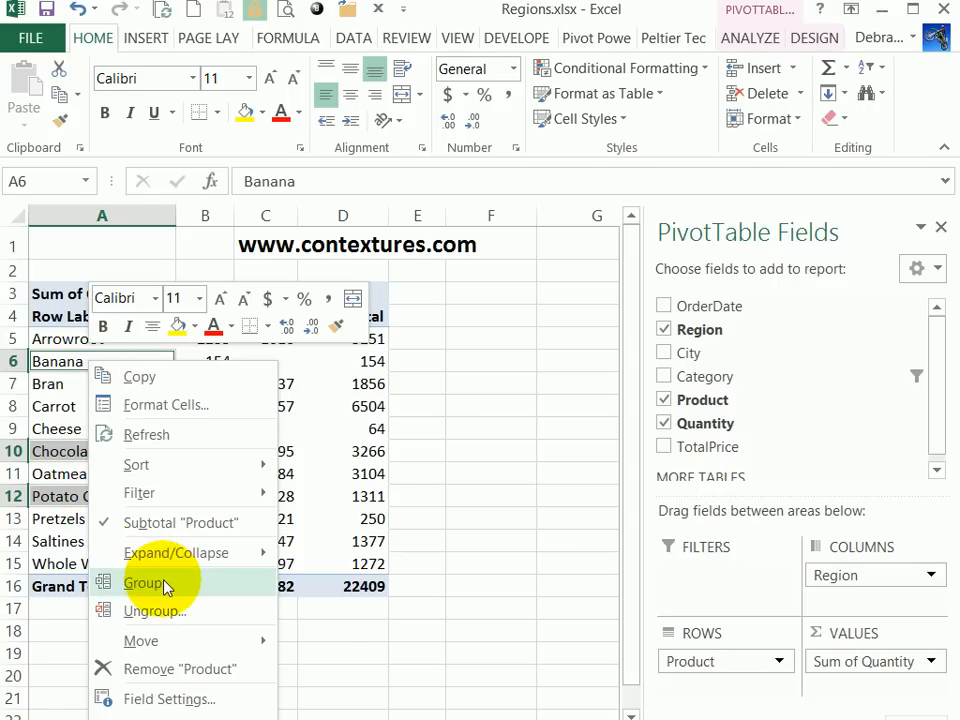
{"action": "left_click", "coordinate": [143, 583]}
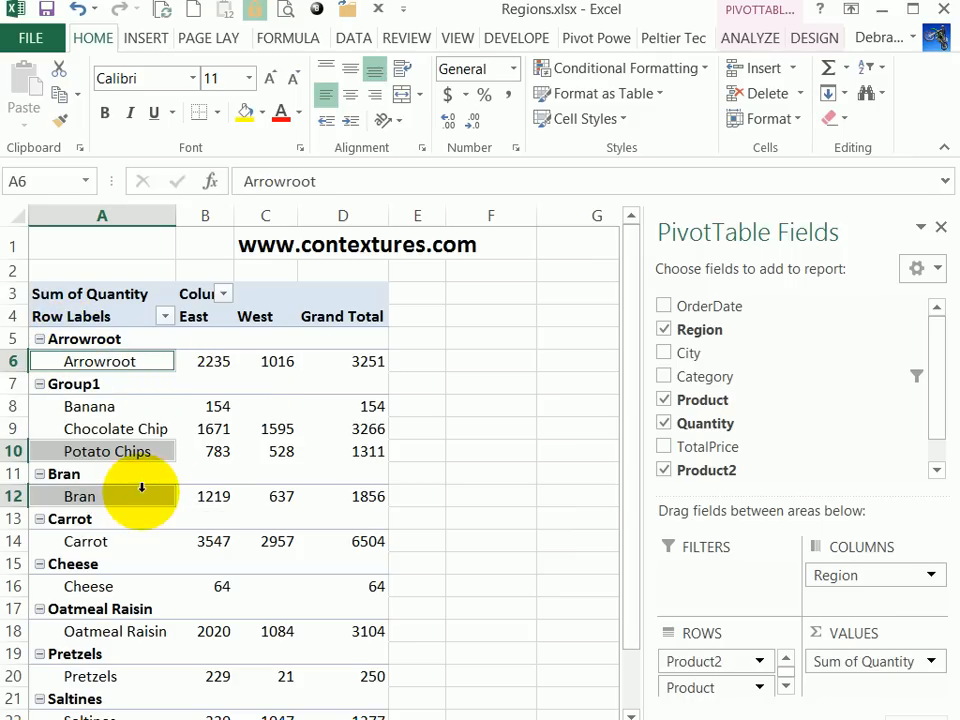
{"action": "mouse_move", "coordinate": [150, 496]}
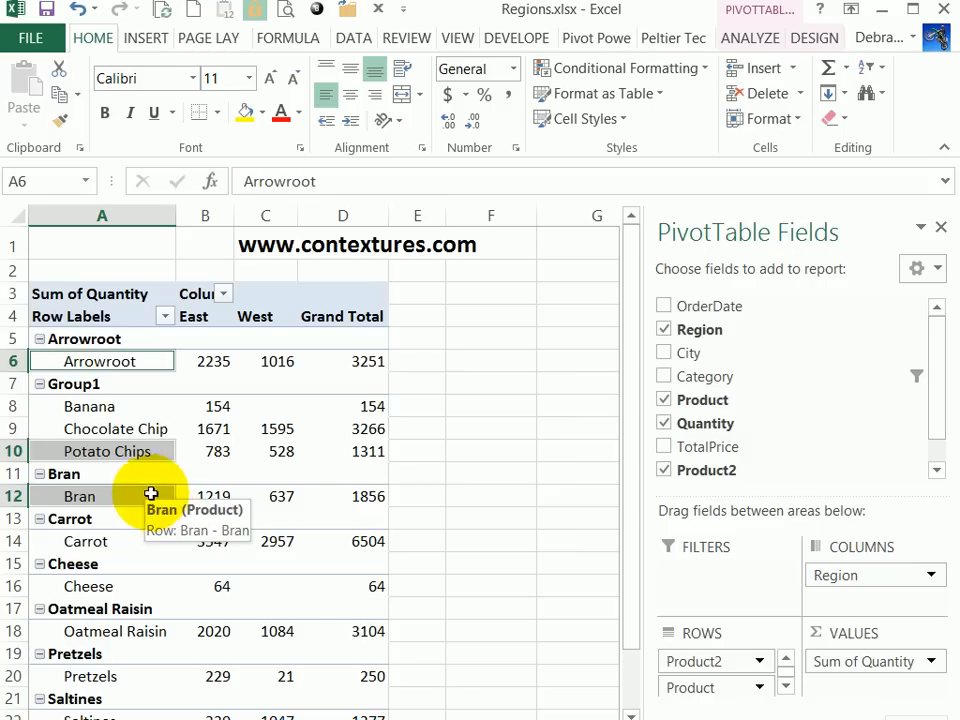
{"action": "mouse_move", "coordinate": [113, 677]}
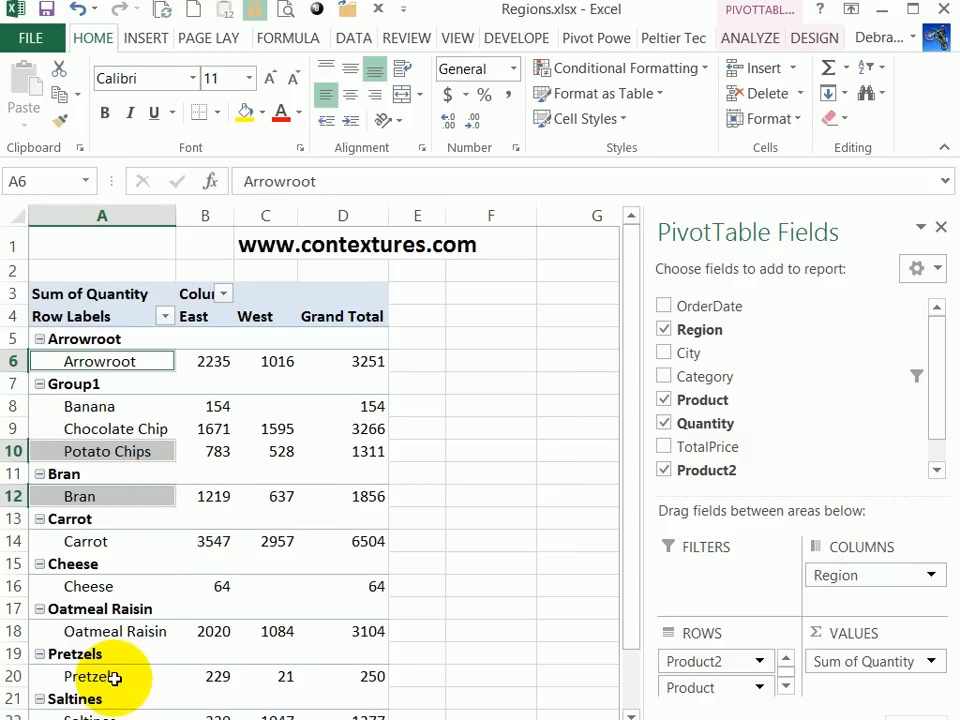
- Group Arrowroot, Carrot and Pretzels into Group2, then select Banana within Group1
{"action": "left_click", "coordinate": [102, 676]}
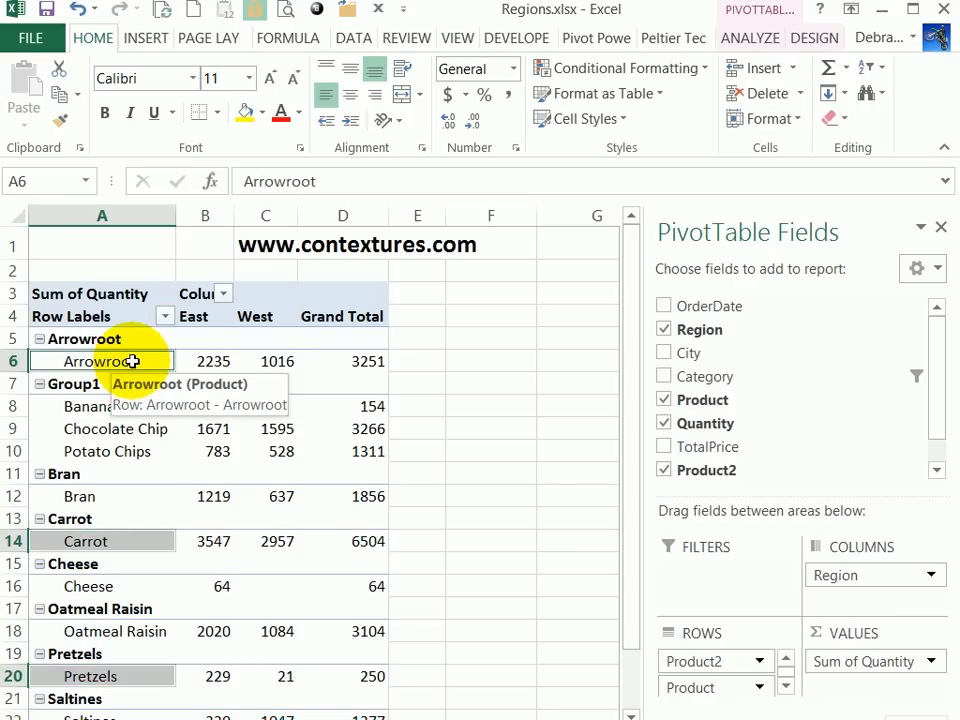
{"action": "right_click", "coordinate": [99, 361]}
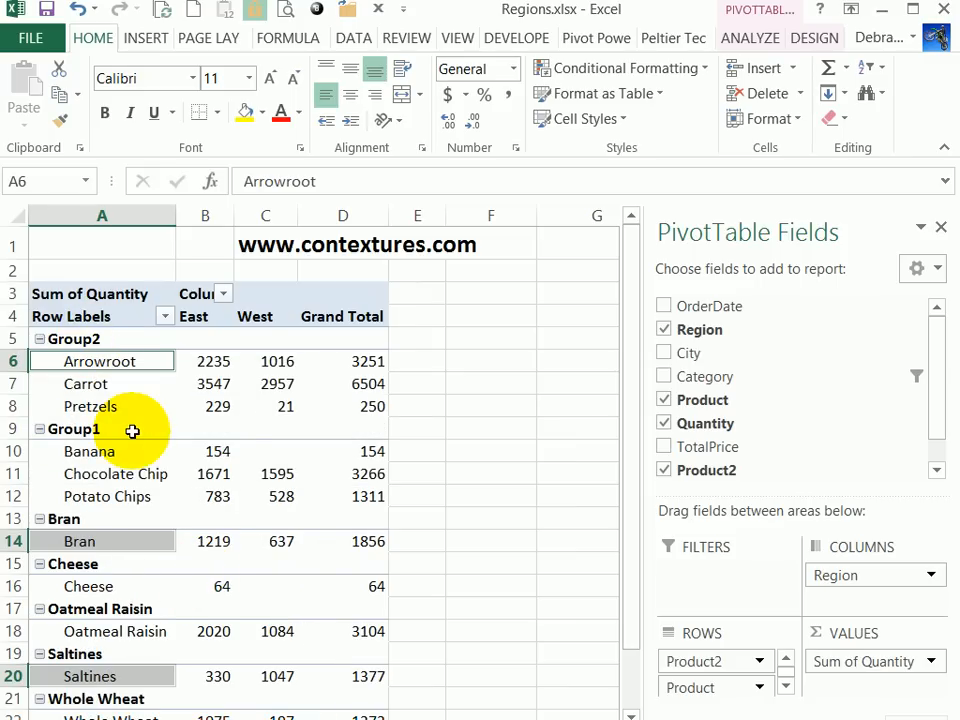
{"action": "left_click", "coordinate": [89, 451]}
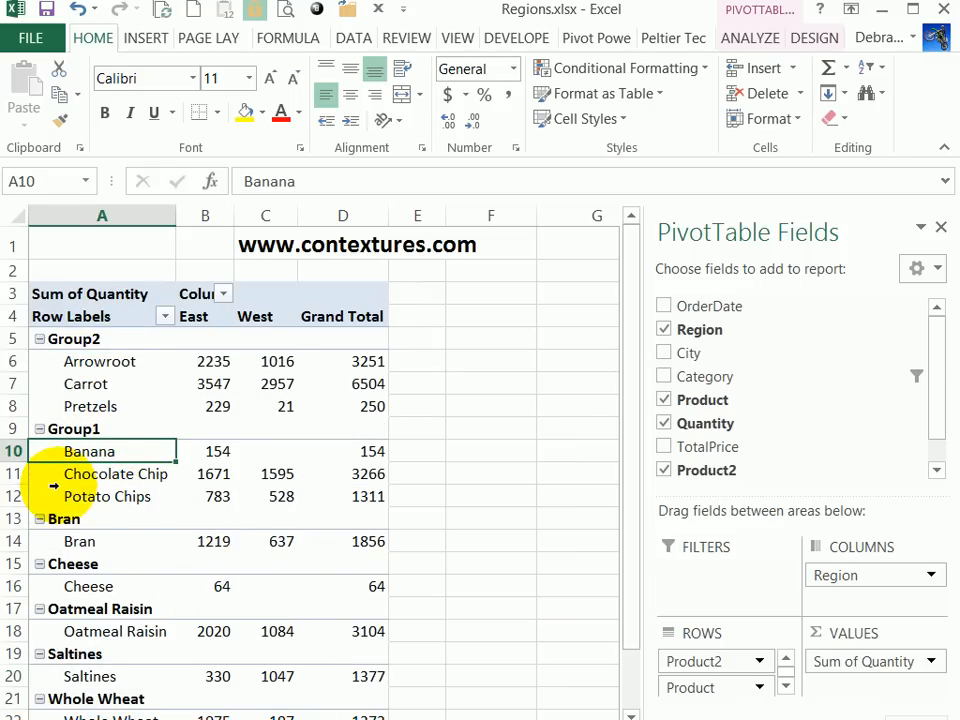
{"action": "right_click", "coordinate": [74, 428]}
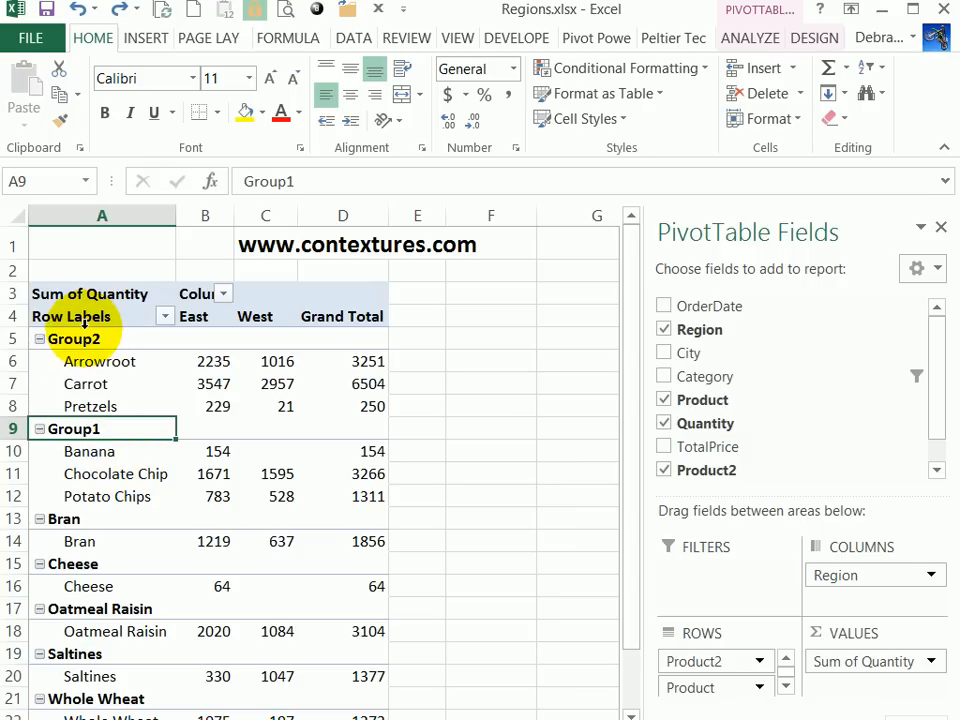
{"action": "left_click", "coordinate": [74, 338]}
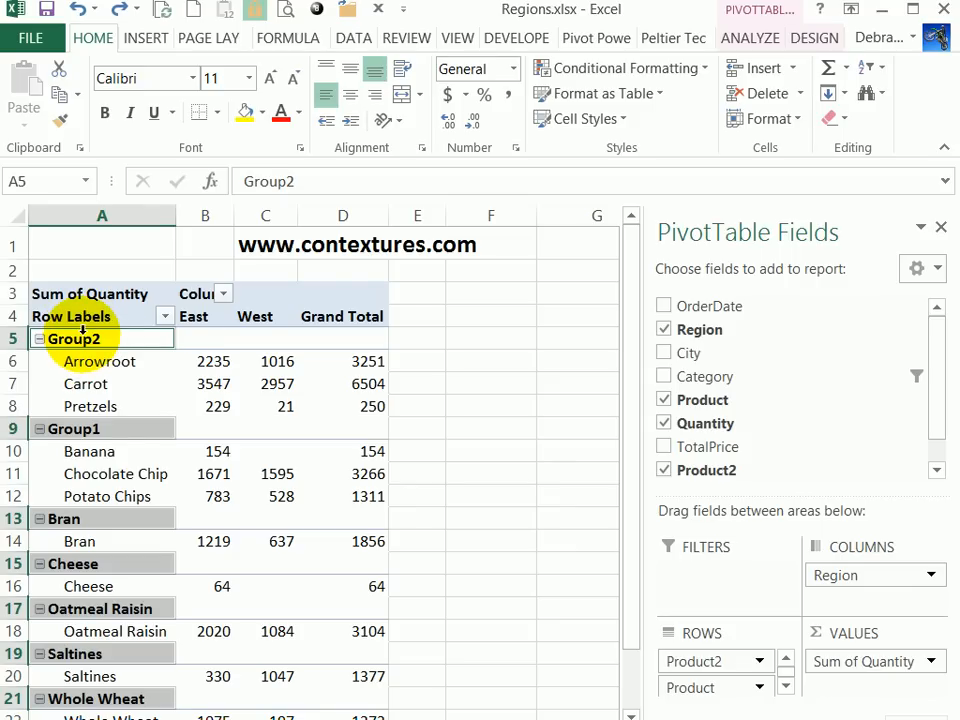
{"action": "right_click", "coordinate": [75, 338]}
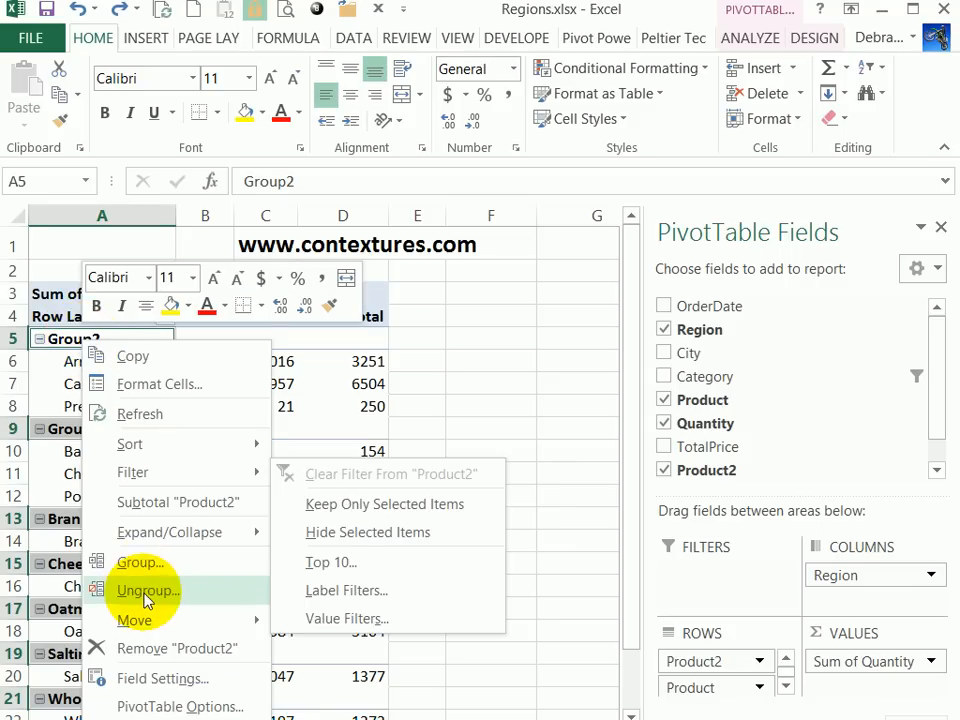
{"action": "left_click", "coordinate": [146, 590]}
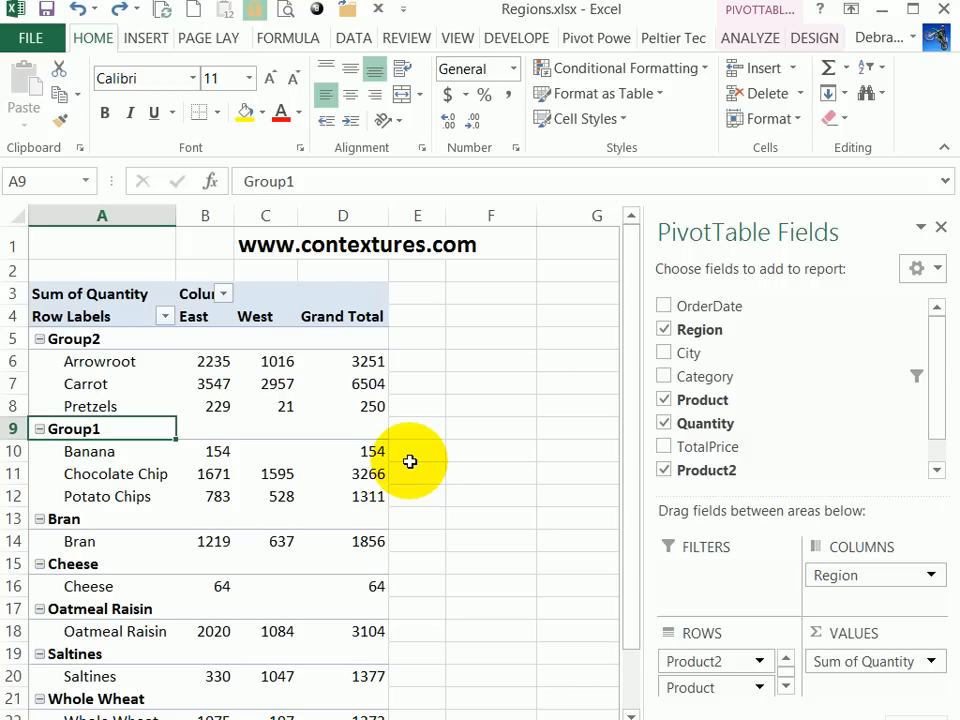
- Type 'Campaign 1' over the Group1 label
{"action": "type", "text": "Campaign 1"}
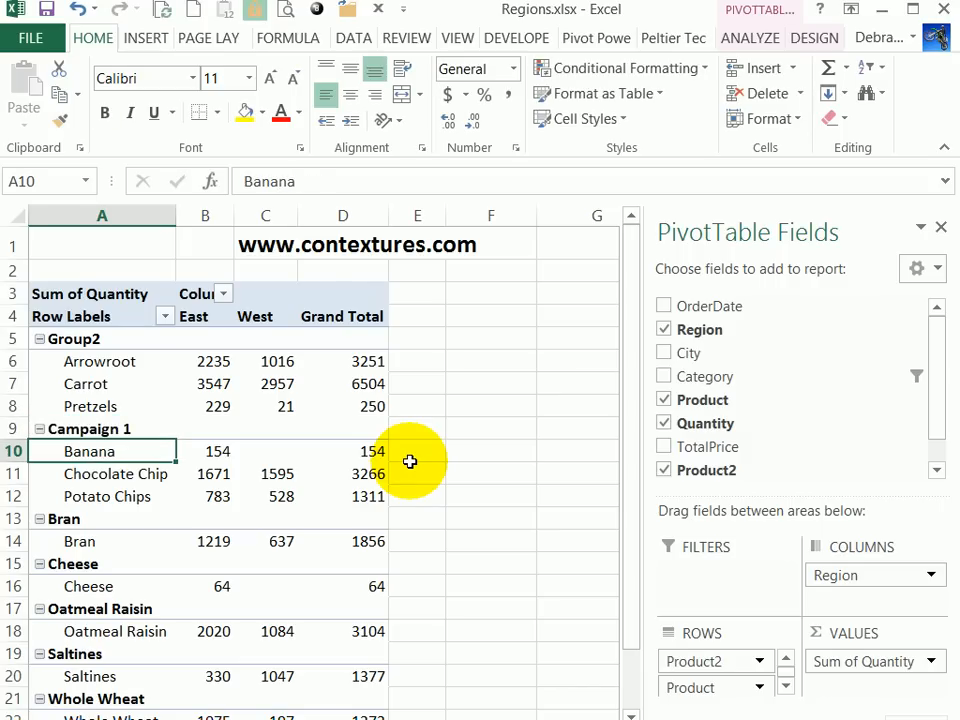
{"action": "mouse_move", "coordinate": [108, 384]}
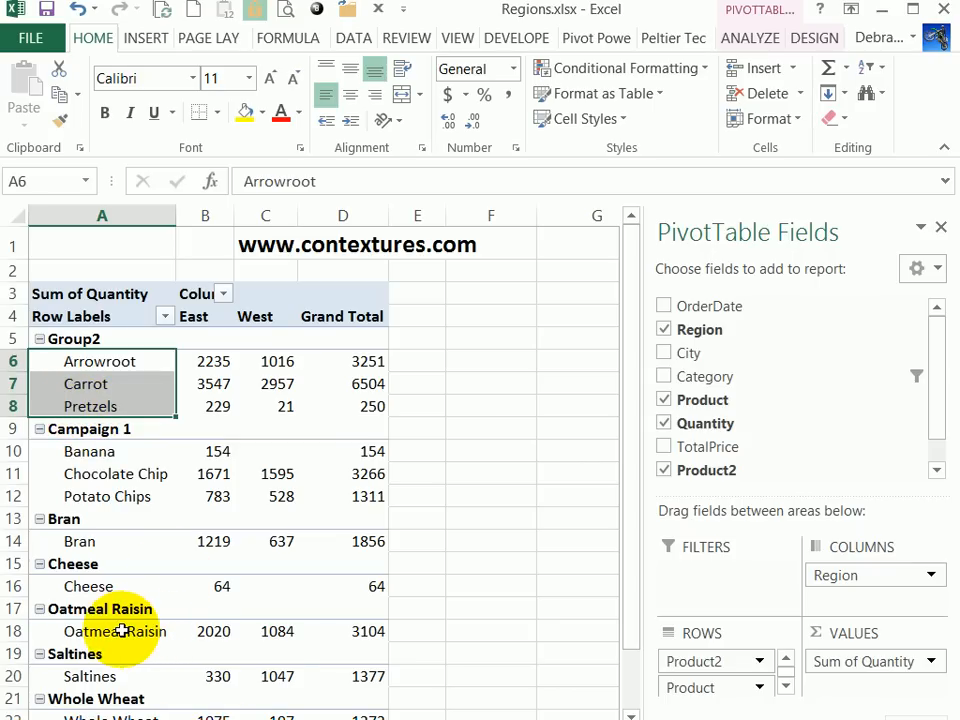
- Add Oatmeal Raisin to the selected Group2 products
{"action": "left_click", "coordinate": [100, 631]}
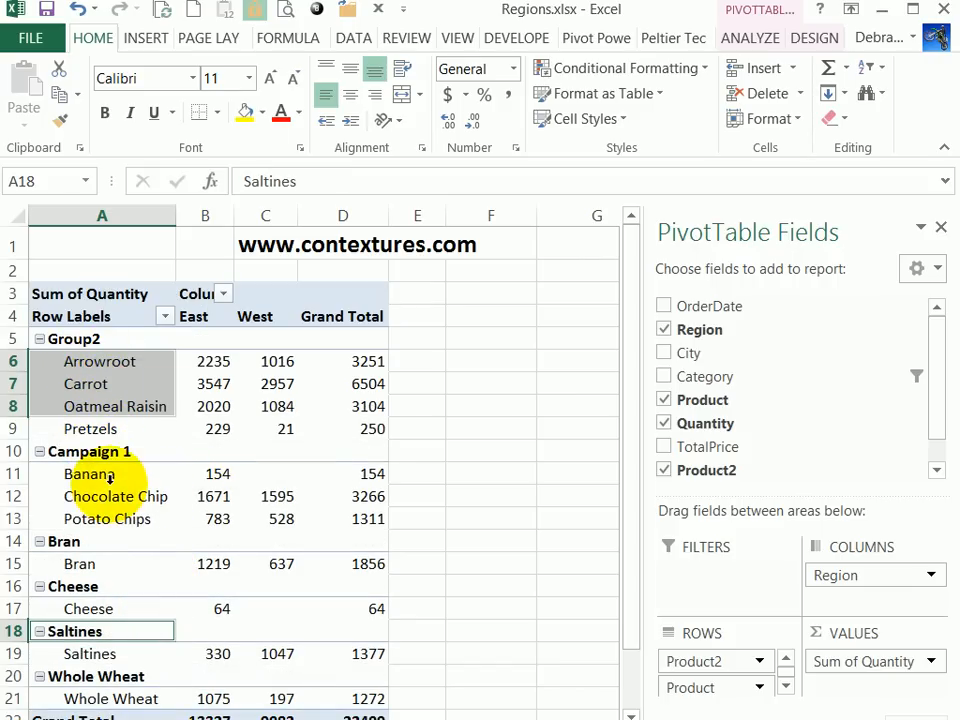
{"action": "mouse_move", "coordinate": [91, 474]}
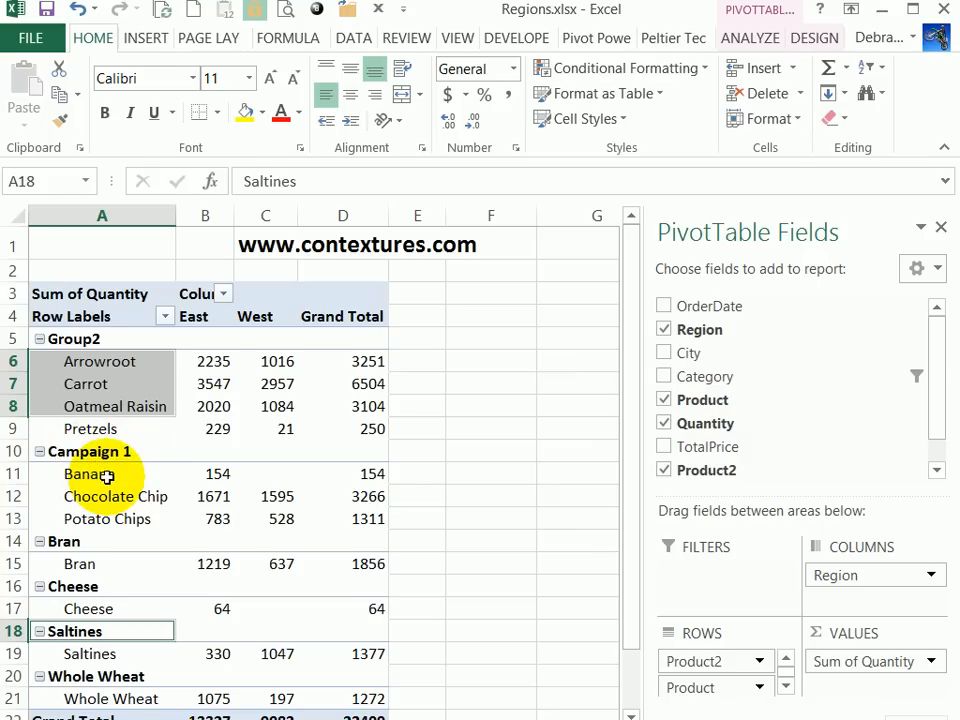
- Select Banana through Saltines, group them, and select the resulting Group1 heading
{"action": "left_click", "coordinate": [89, 473]}
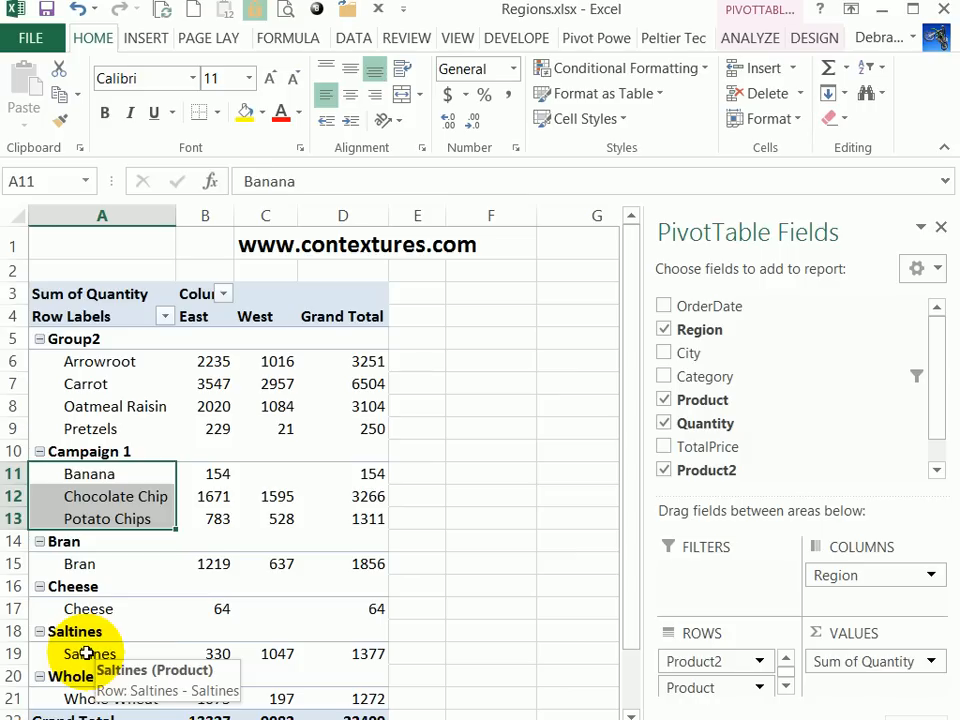
{"action": "left_click", "coordinate": [89, 653]}
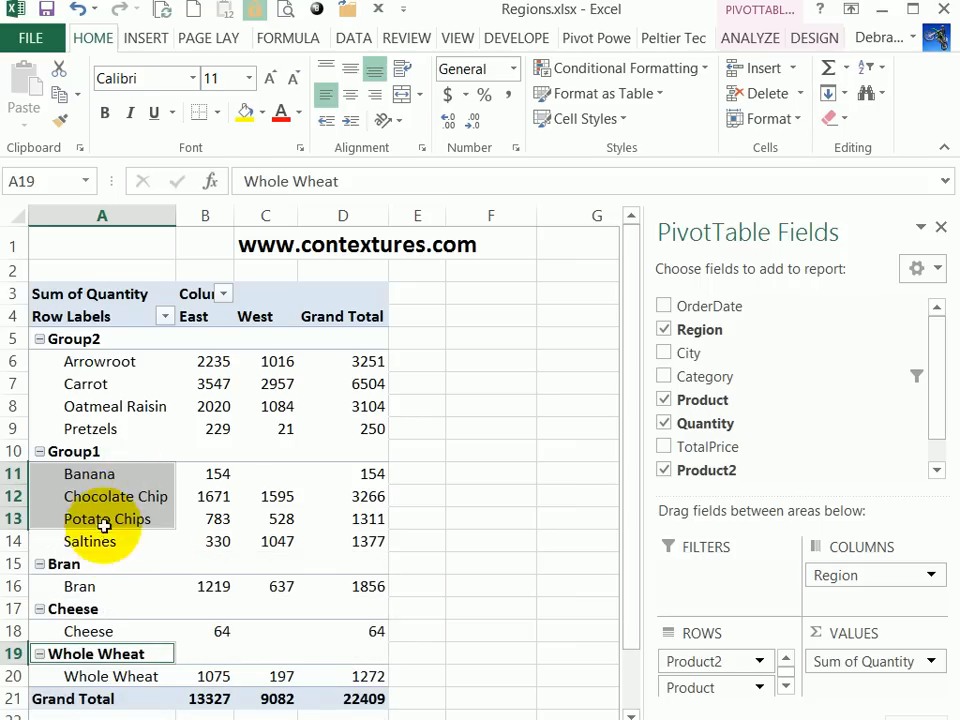
{"action": "left_click", "coordinate": [90, 451]}
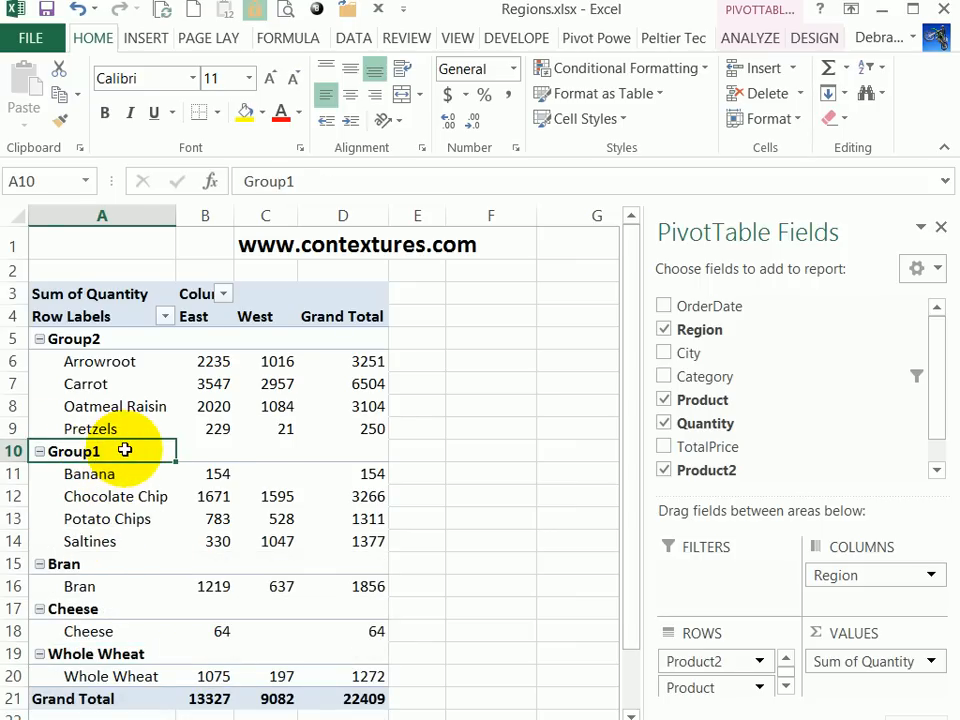